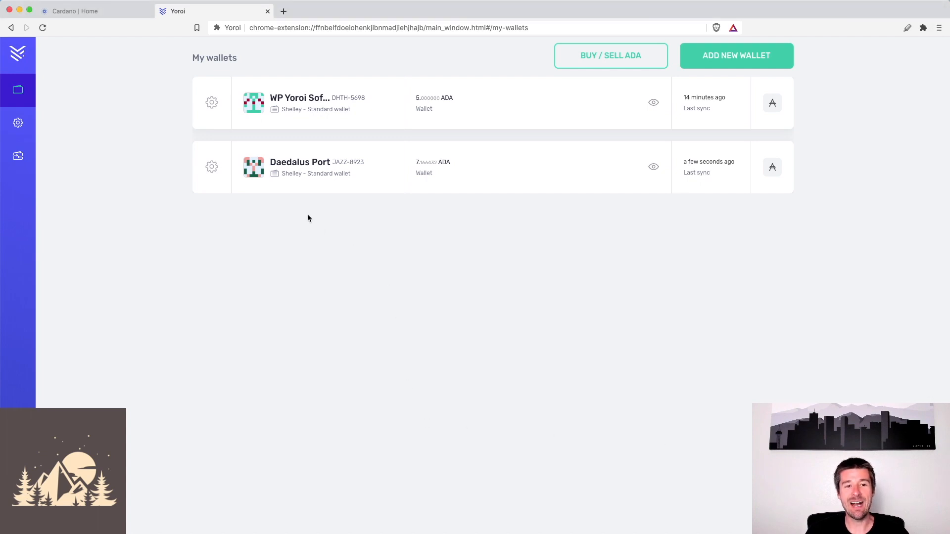
{"action": "mouse_move", "coordinate": [309, 100]}
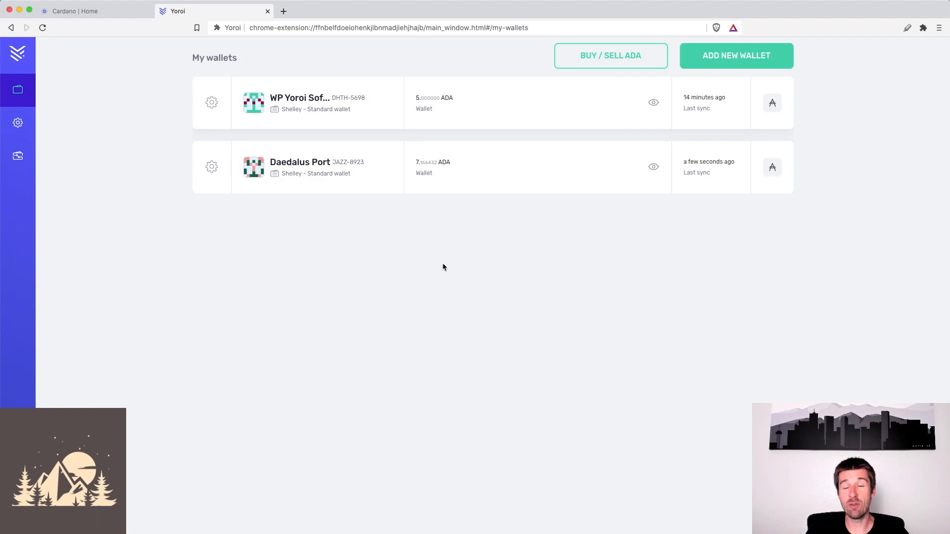
{"action": "mouse_move", "coordinate": [467, 257]}
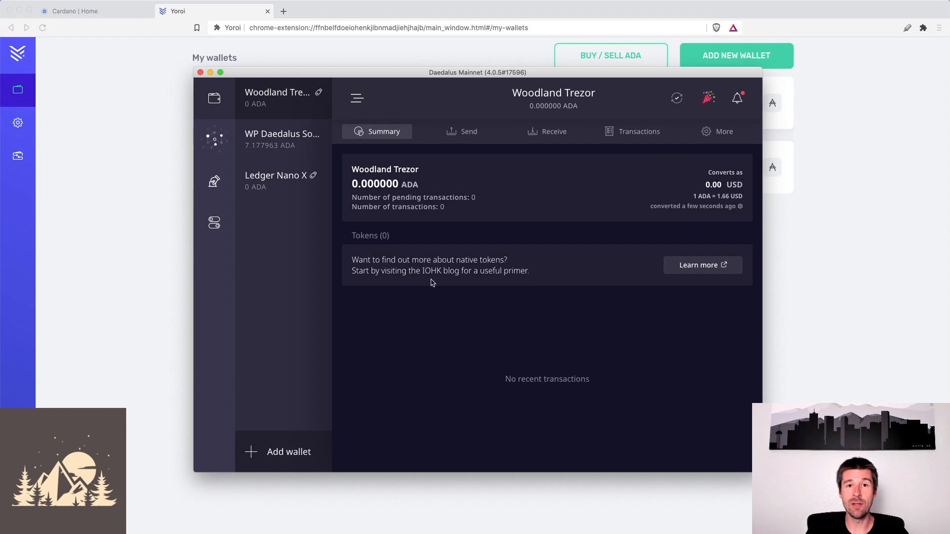
{"action": "mouse_move", "coordinate": [462, 343]}
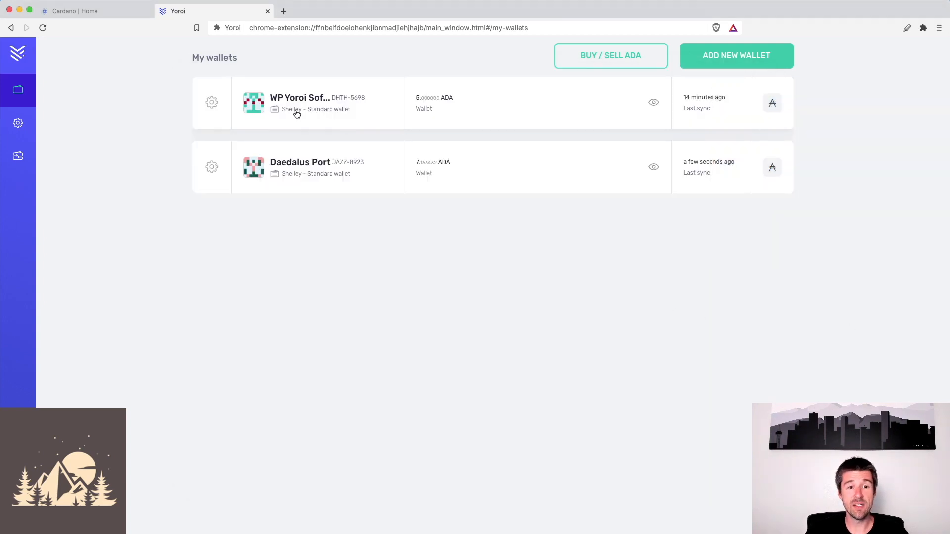
{"action": "mouse_move", "coordinate": [300, 97]}
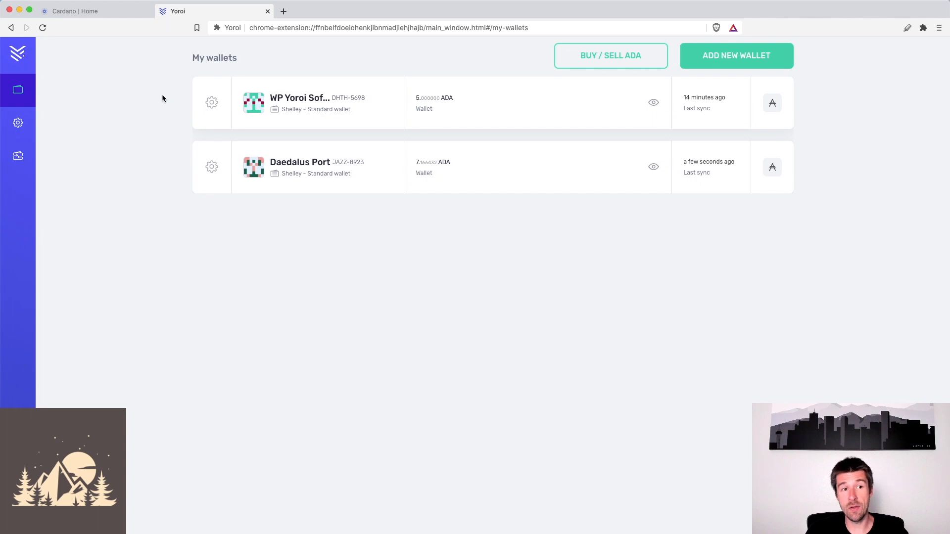
Step: Open the Daedalus Wallet download page from the Cardano website tab
{"action": "left_click", "coordinate": [85, 11]}
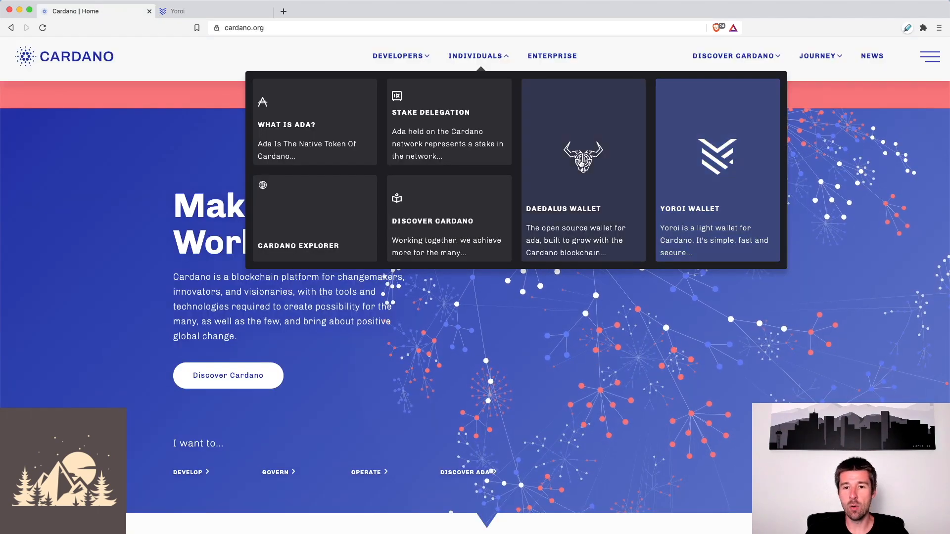
{"action": "left_click", "coordinate": [582, 170]}
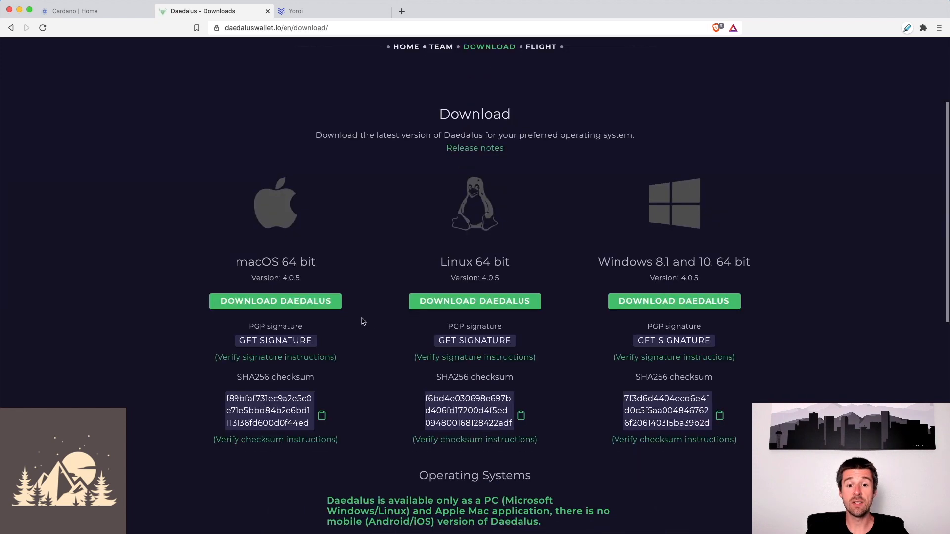
{"action": "mouse_move", "coordinate": [763, 318]}
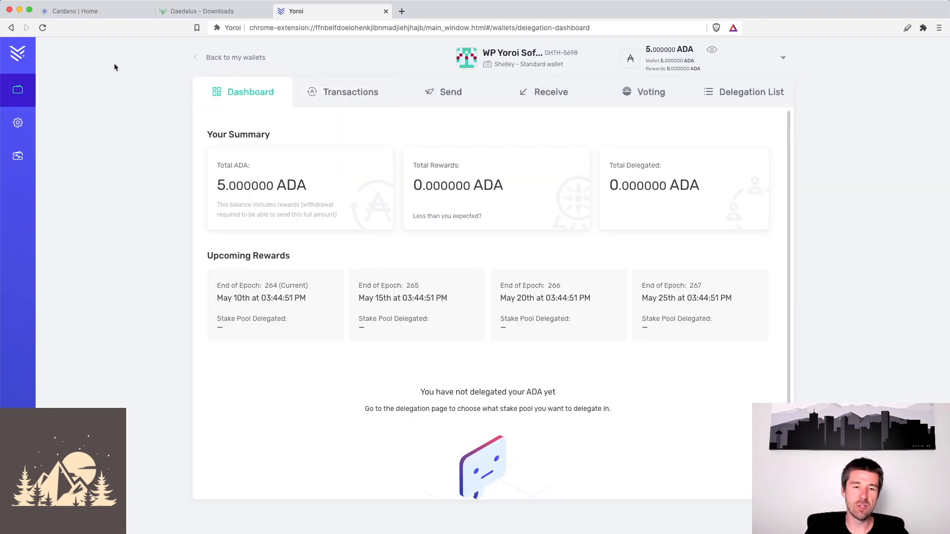
{"action": "mouse_move", "coordinate": [512, 53]}
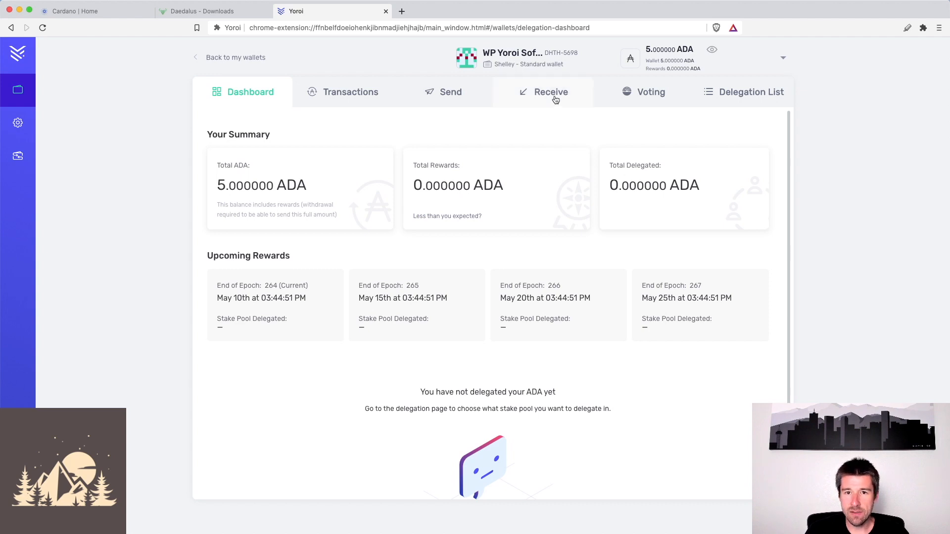
Step: Show the receiving addresses of the 5 ADA Yoroi wallet
{"action": "left_click", "coordinate": [550, 91]}
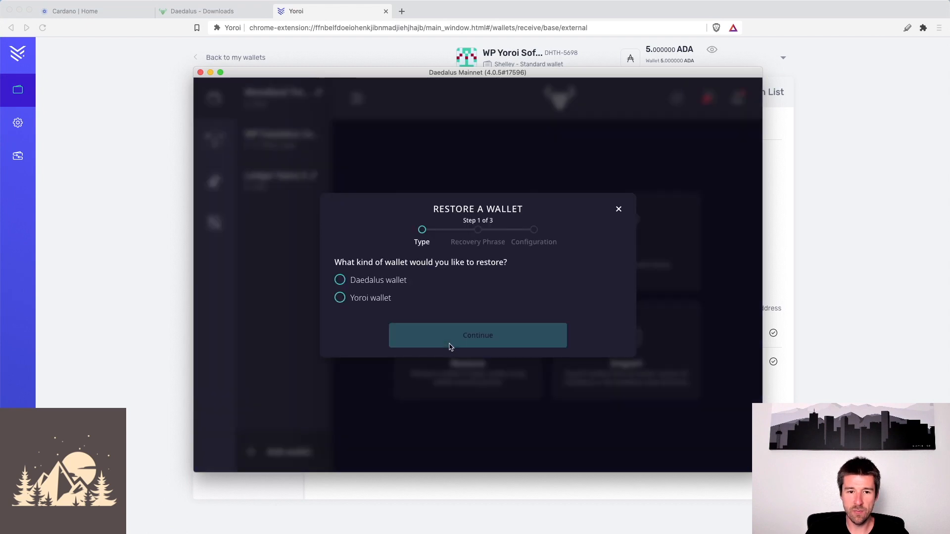
{"action": "mouse_move", "coordinate": [378, 316]}
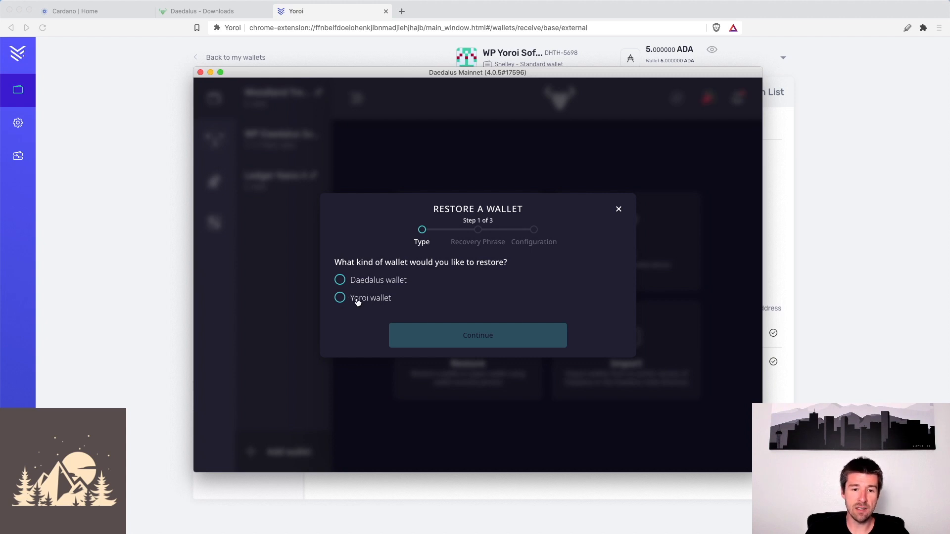
Step: Choose a Yoroi wallet with a 15-word Shelley recovery phrase for restoring
{"action": "left_click", "coordinate": [339, 298]}
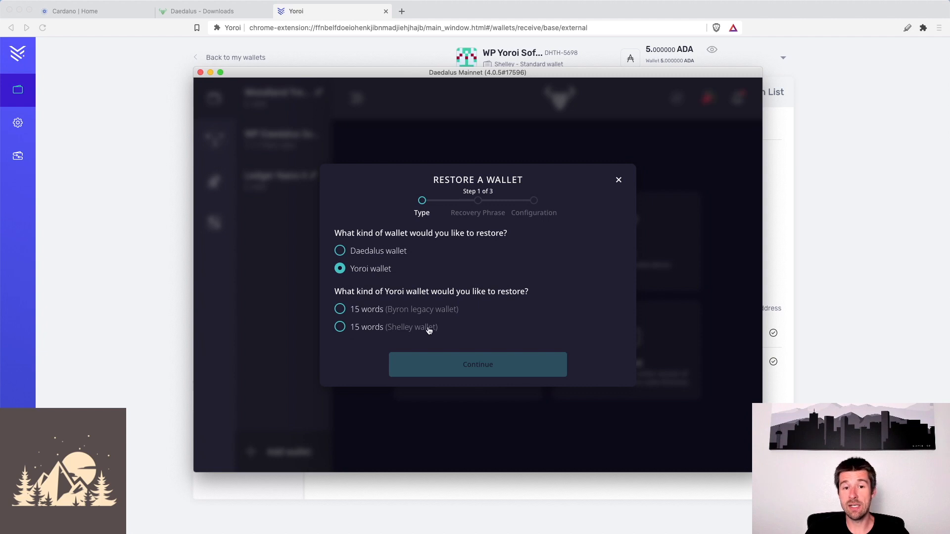
{"action": "left_click", "coordinate": [478, 364]}
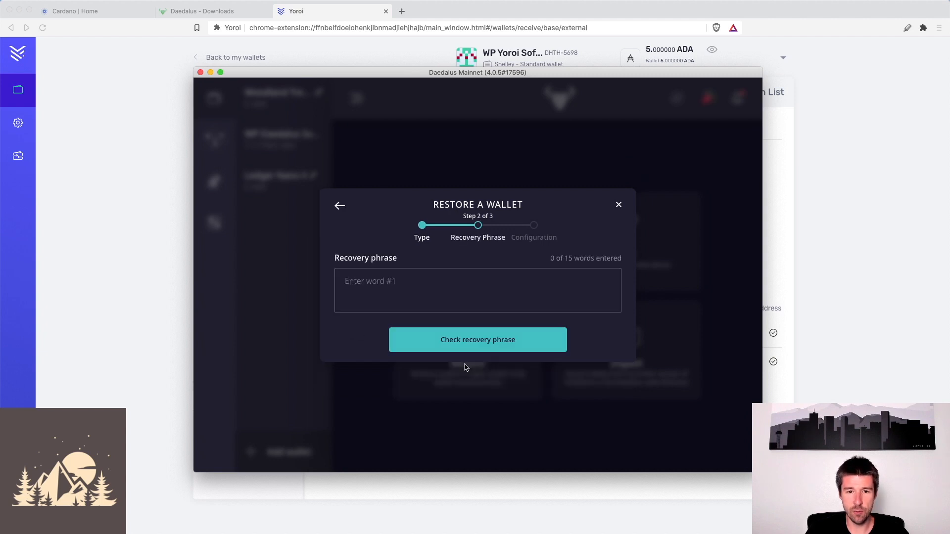
{"action": "left_click", "coordinate": [477, 290]}
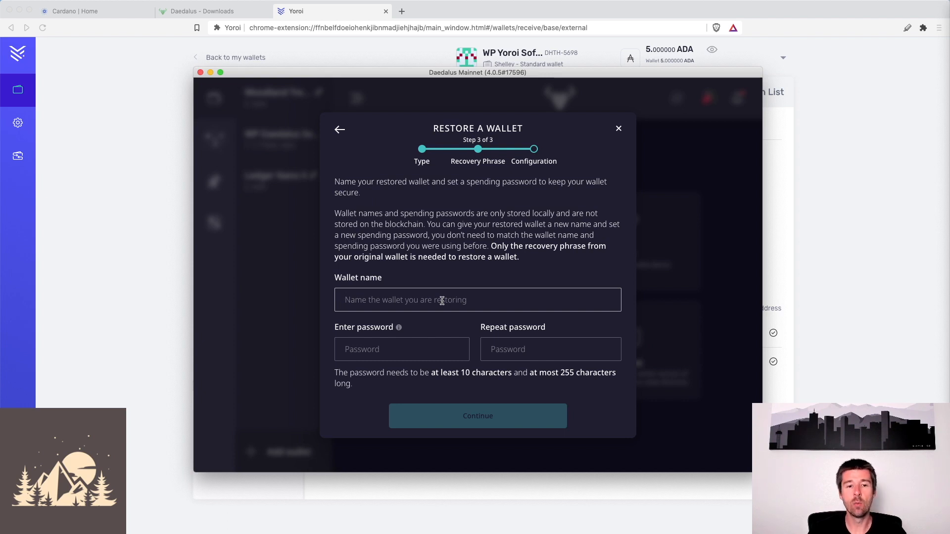
Step: Name the wallet 'WP Yoroi Port', set its spending password, and restore it
{"action": "type", "text": "WP Yoroi Port"}
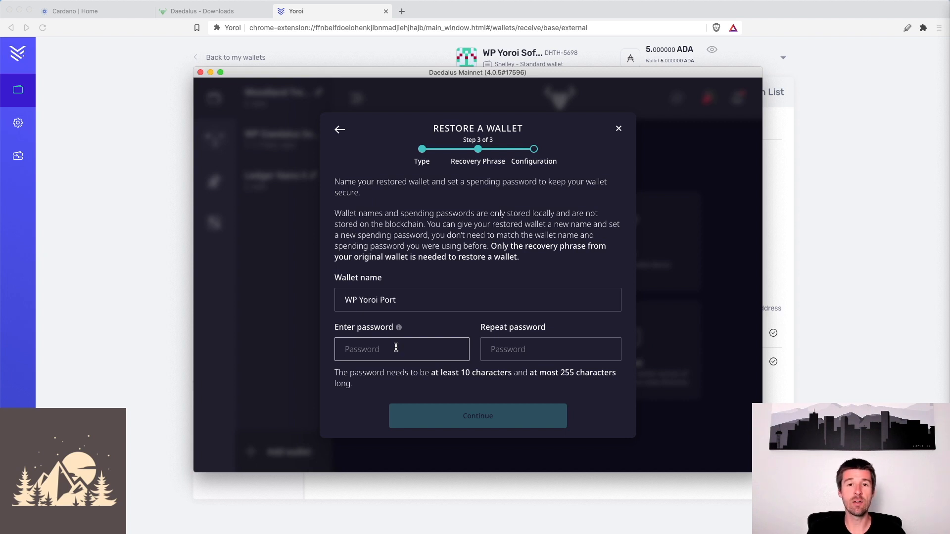
{"action": "left_click", "coordinate": [401, 348]}
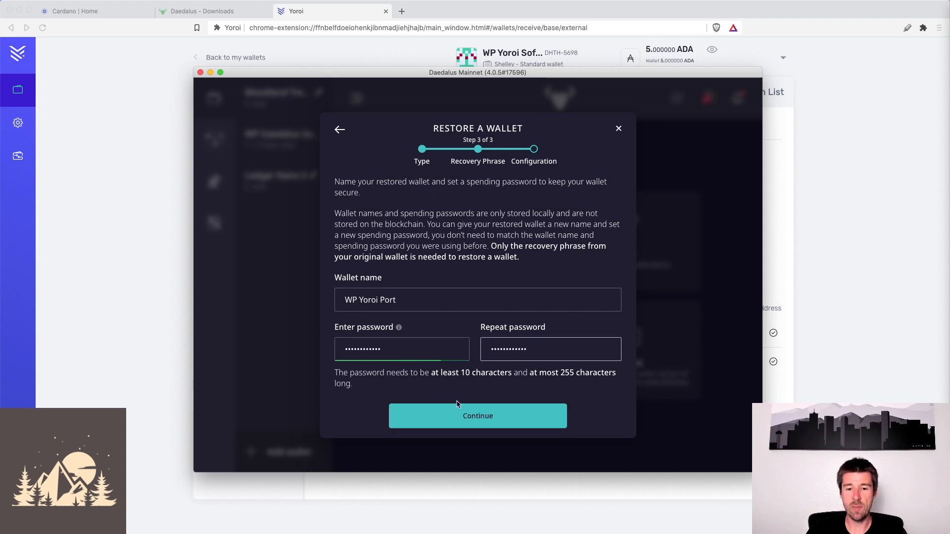
{"action": "left_click", "coordinate": [478, 415]}
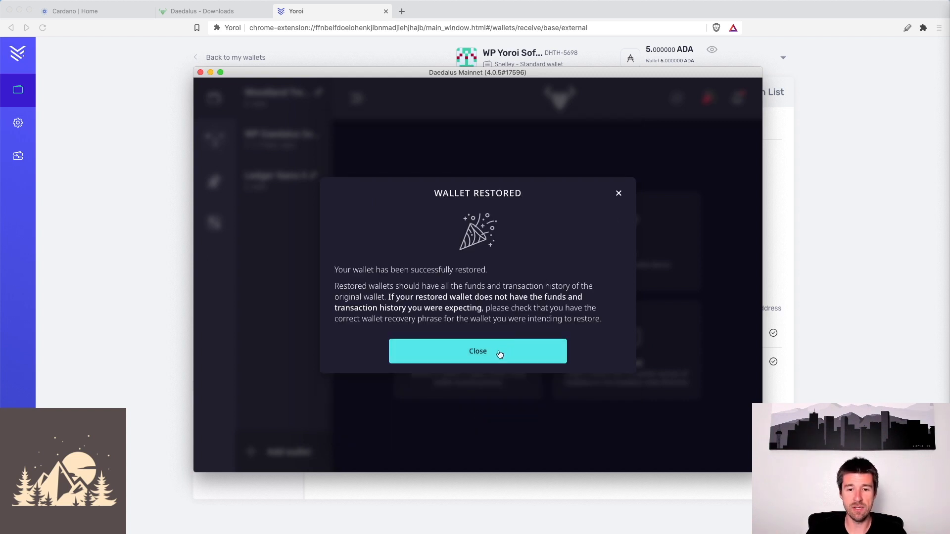
Step: Dismiss the Wallet Restored message to view WP Yoroi Port with 5 ADA
{"action": "left_click", "coordinate": [477, 351]}
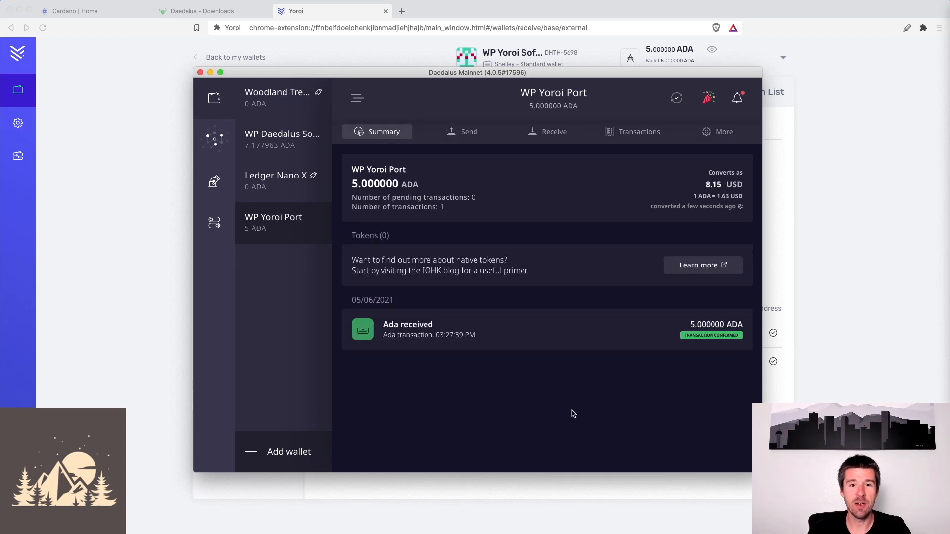
{"action": "mouse_move", "coordinate": [295, 228]}
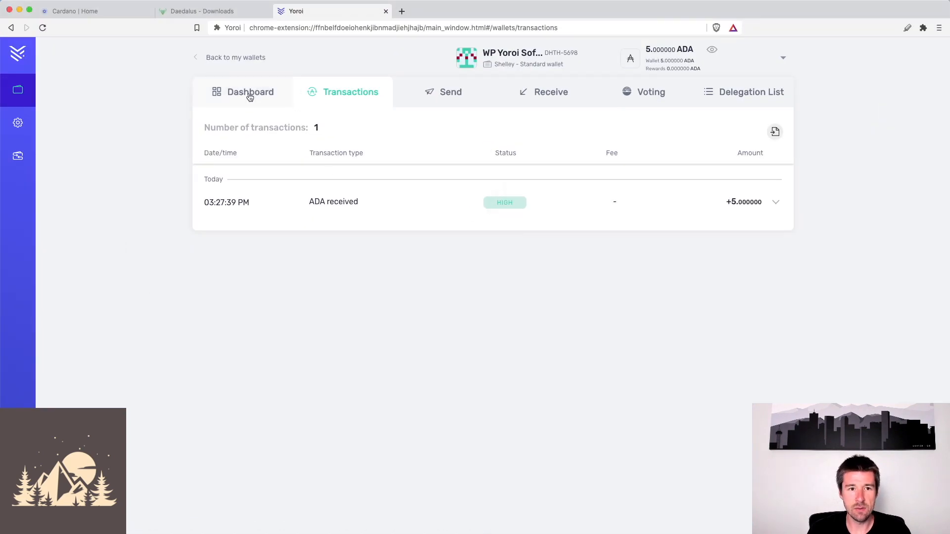
Step: Go from the Yoroi dashboard to Receive to compare addresses with Daedalus
{"action": "left_click", "coordinate": [249, 92]}
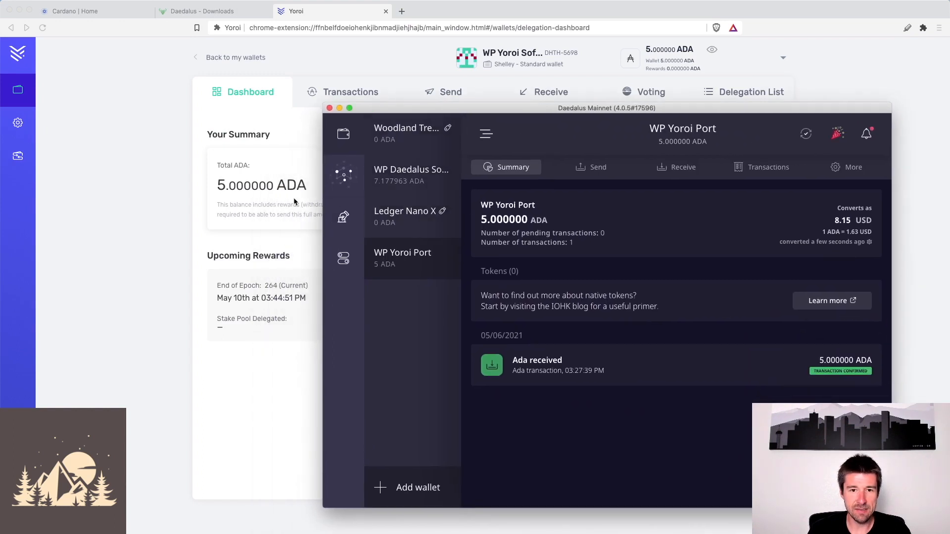
{"action": "mouse_move", "coordinate": [443, 112]}
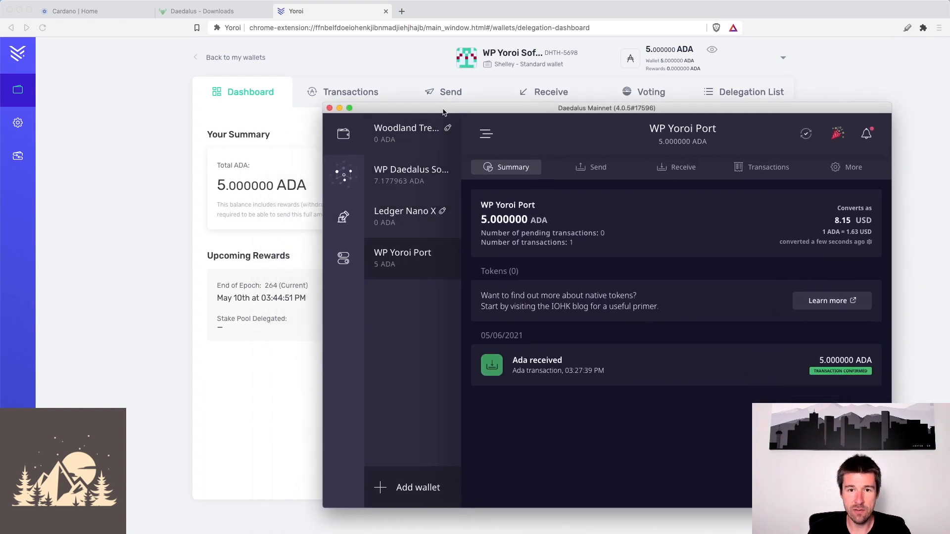
{"action": "left_click", "coordinate": [543, 91]}
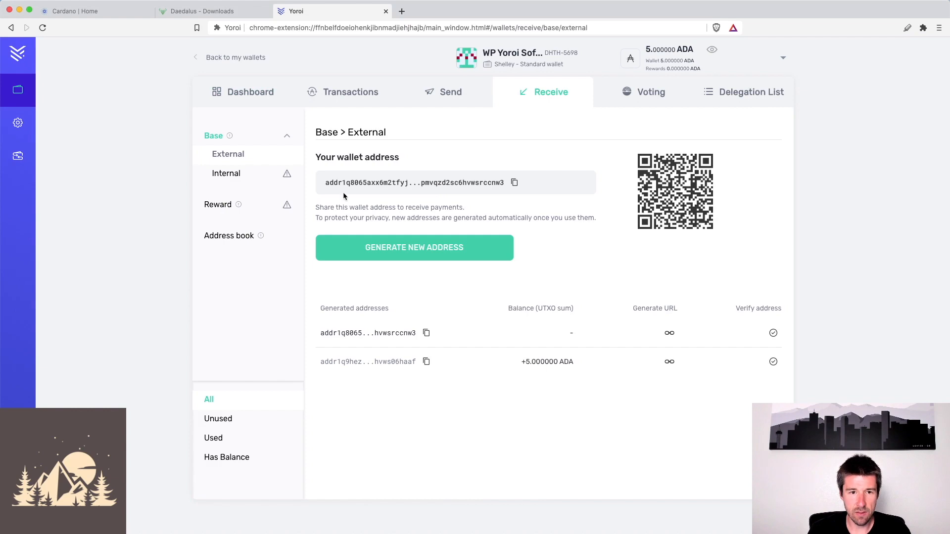
{"action": "mouse_move", "coordinate": [413, 183]}
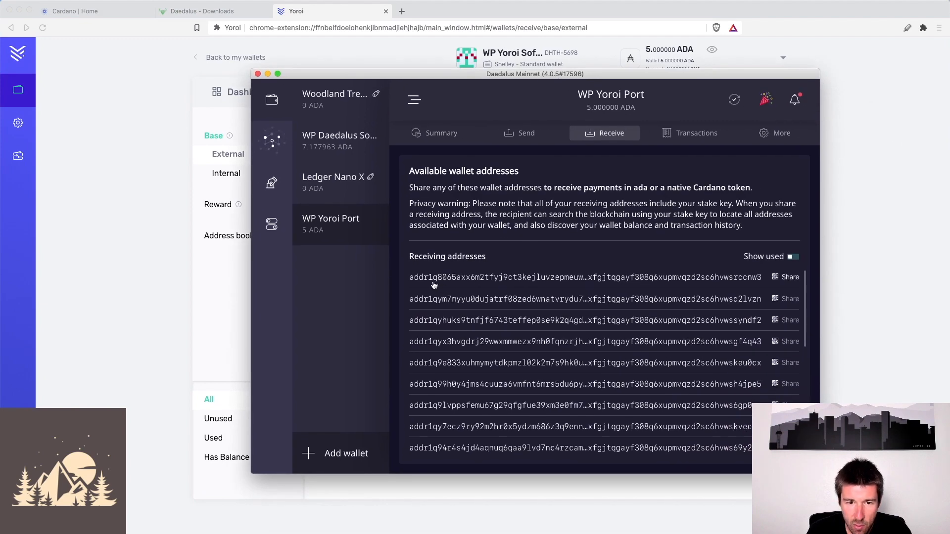
{"action": "mouse_move", "coordinate": [455, 119]}
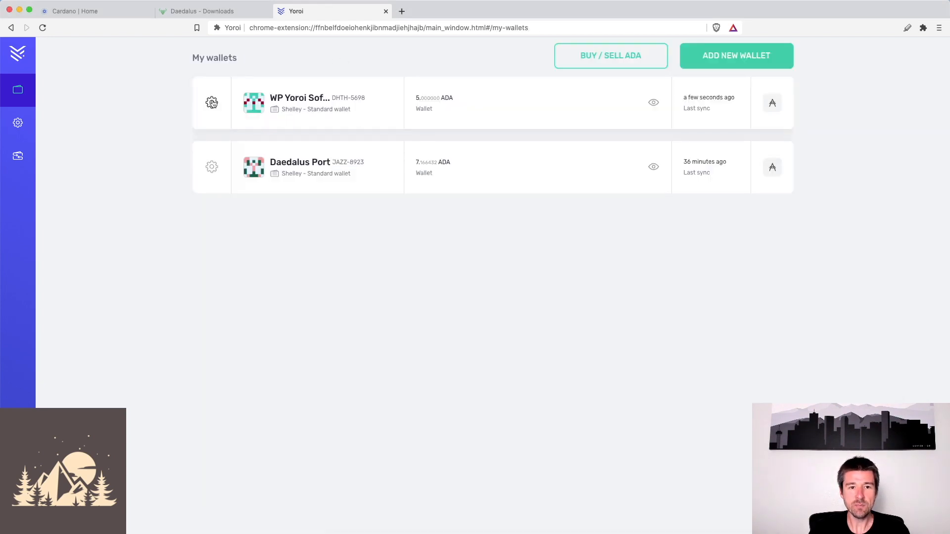
Step: Open the Yoroi wallet settings and WP Yoroi Port's Summary in Daedalus
{"action": "left_click", "coordinate": [211, 103]}
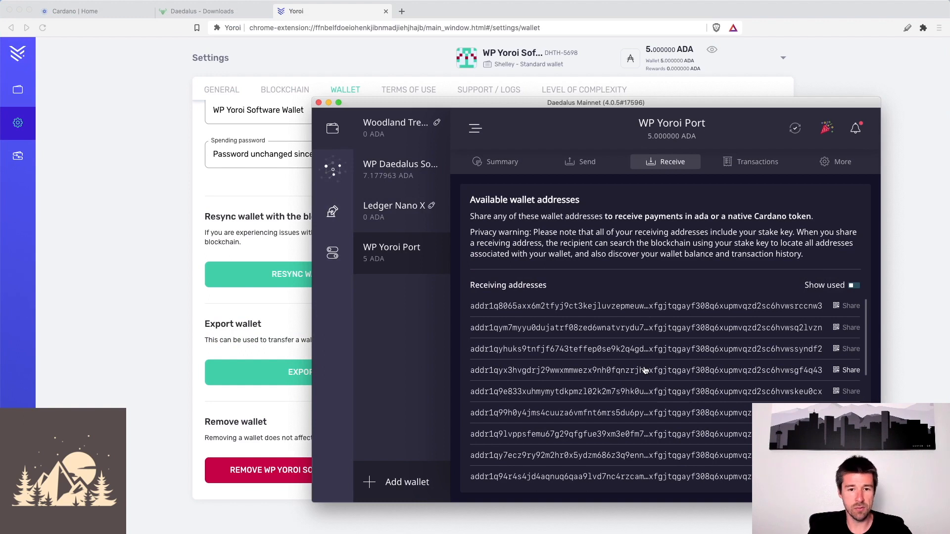
{"action": "mouse_move", "coordinate": [582, 291]}
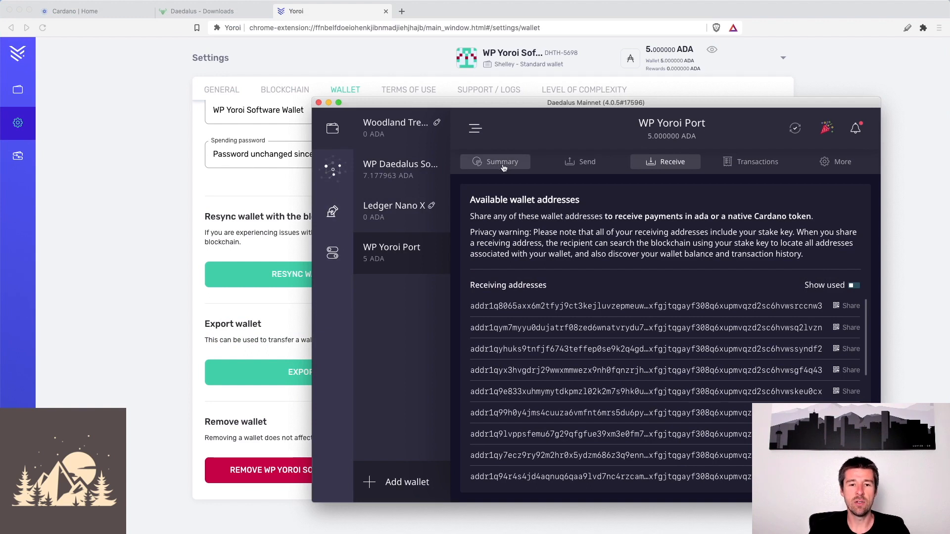
{"action": "left_click", "coordinate": [495, 161]}
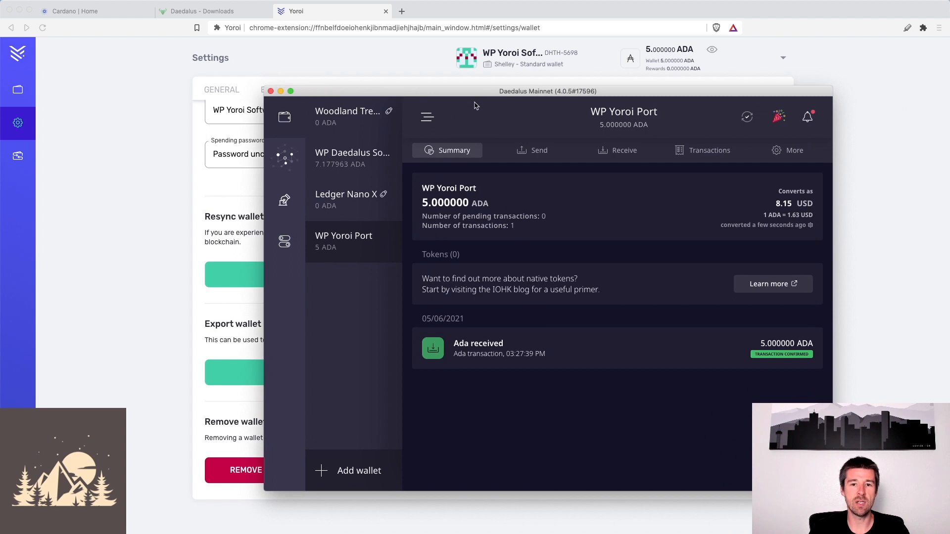
{"action": "mouse_move", "coordinate": [510, 124]}
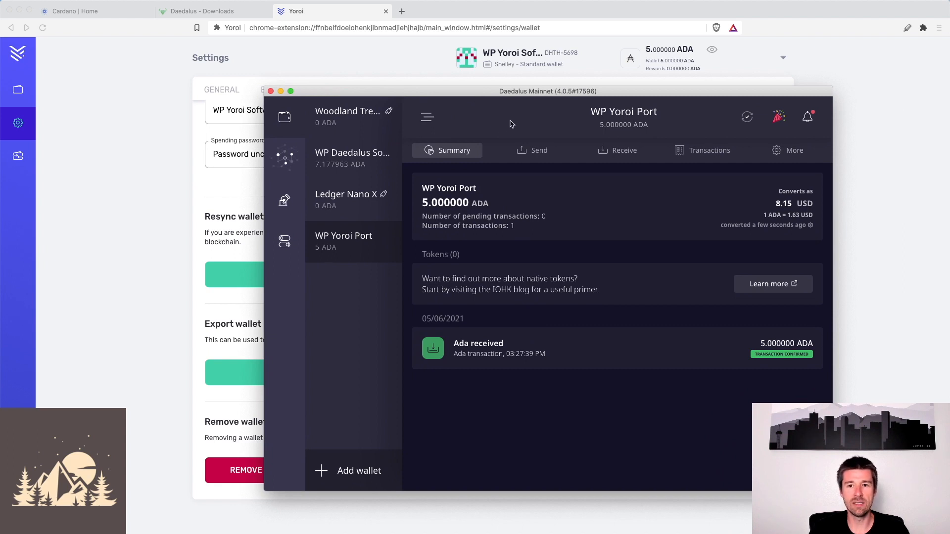